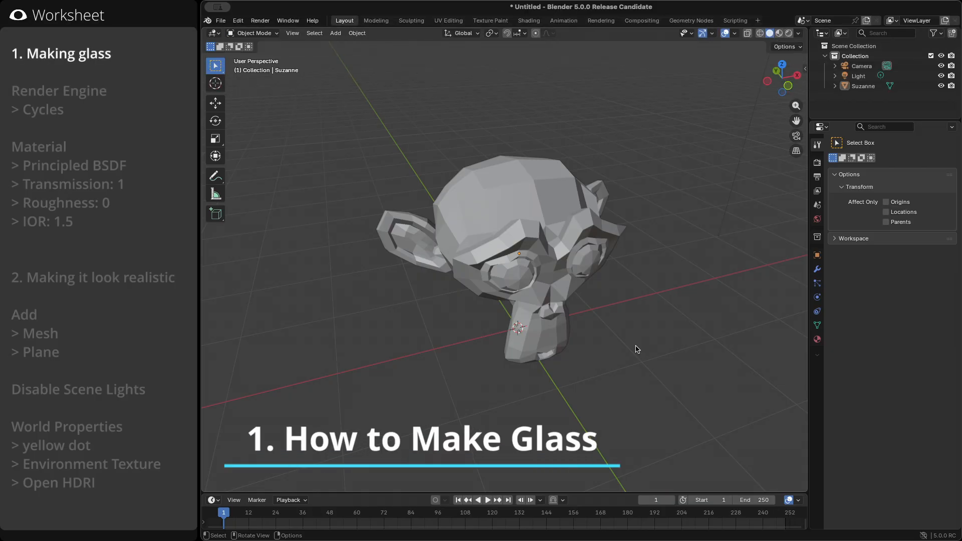
Set the render engine to Cycles and show the viewport in Rendered shading
{"action": "left_click", "coordinate": [817, 163]}
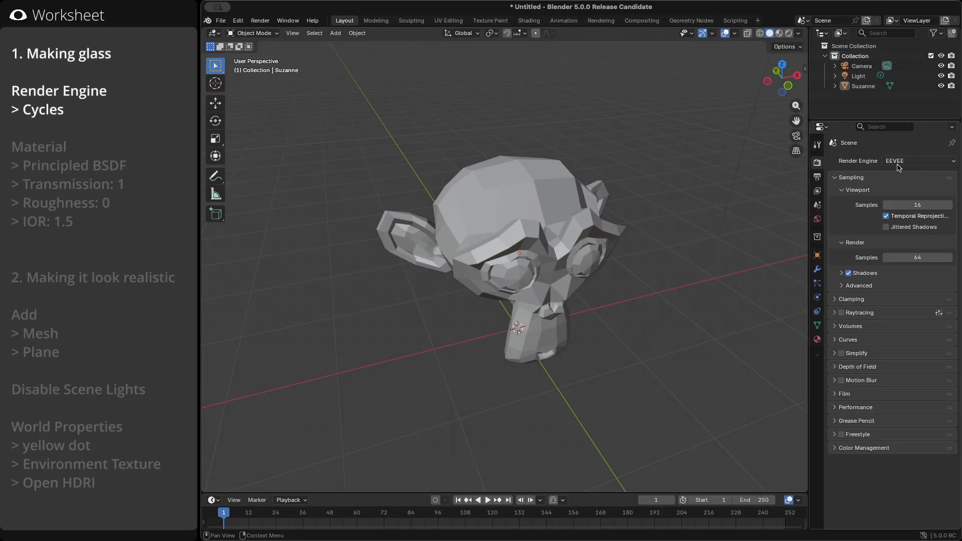
{"action": "left_click", "coordinate": [917, 160]}
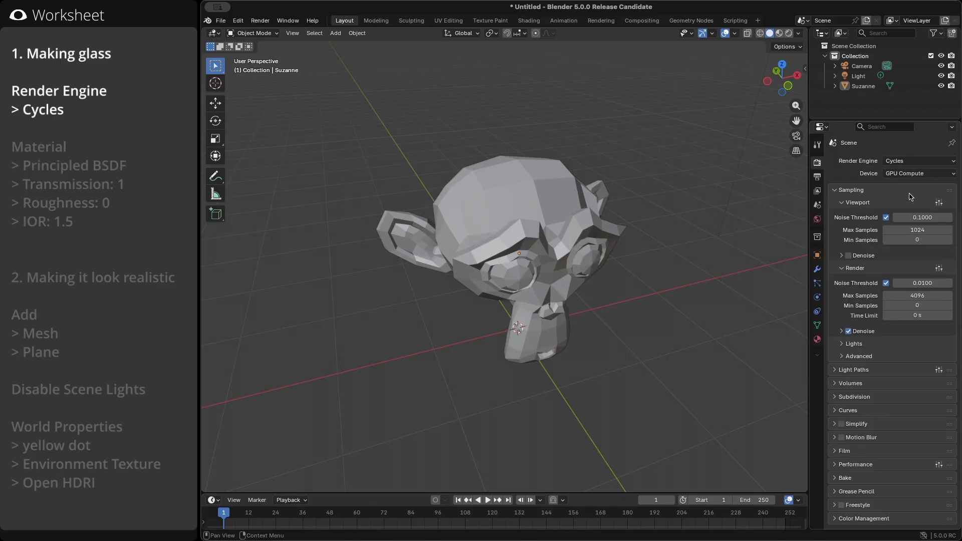
{"action": "left_click", "coordinate": [781, 33]}
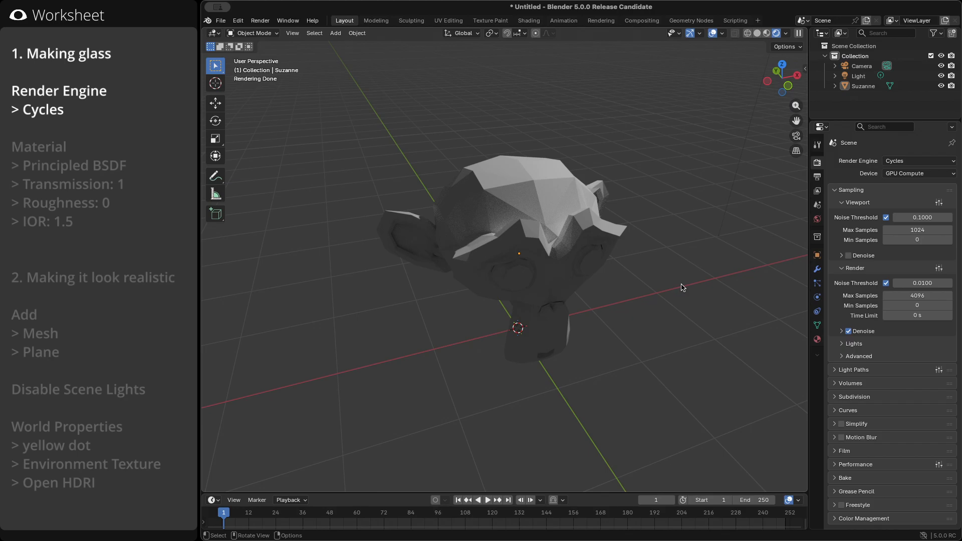
{"action": "mouse_move", "coordinate": [592, 267]}
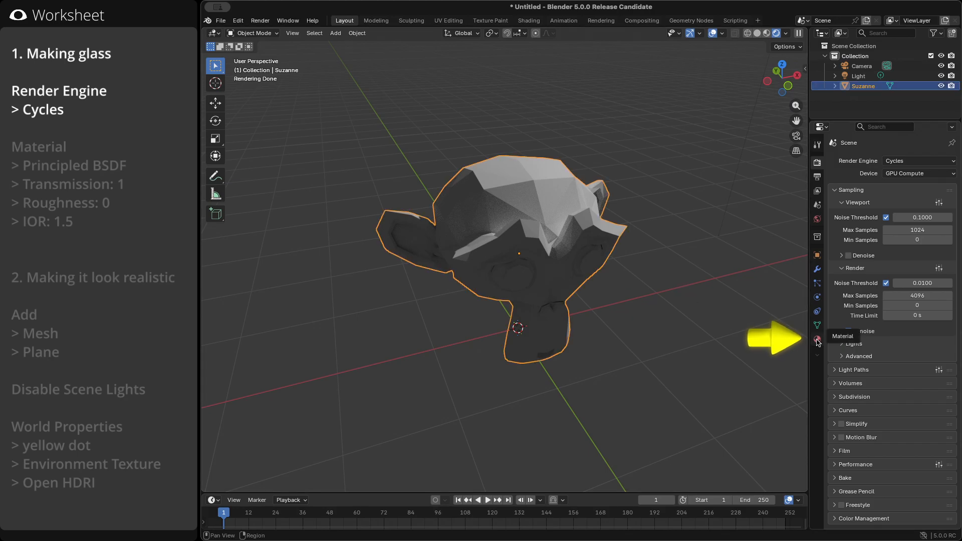
Create a new Principled BSDF glass material for Suzanne with transmission 1, roughness 0, IOR 1.5
{"action": "left_click", "coordinate": [816, 339]}
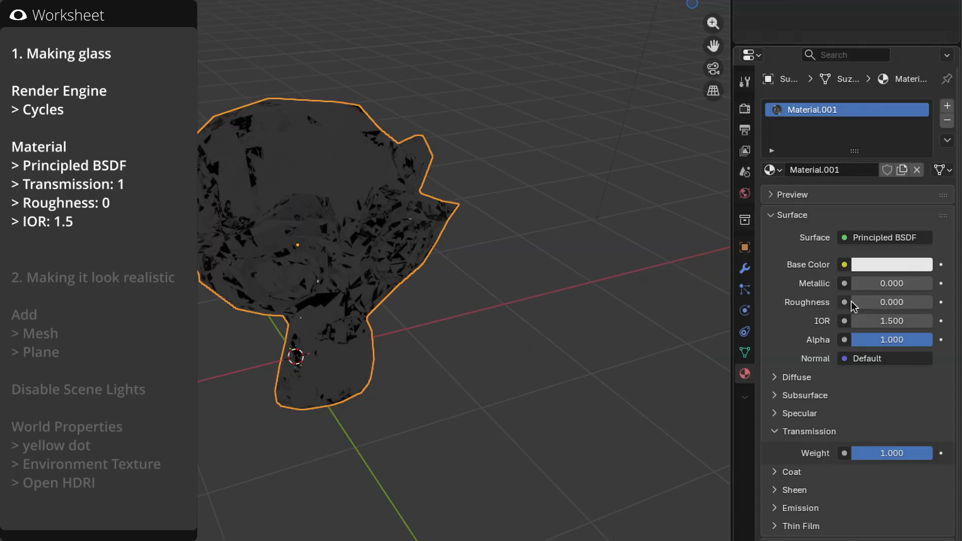
{"action": "mouse_move", "coordinate": [890, 320]}
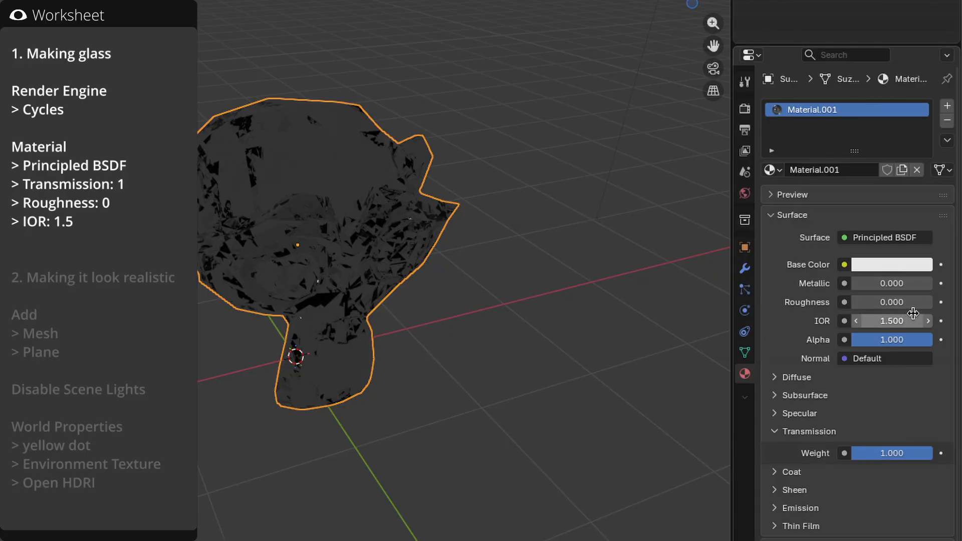
{"action": "left_click", "coordinate": [855, 320]}
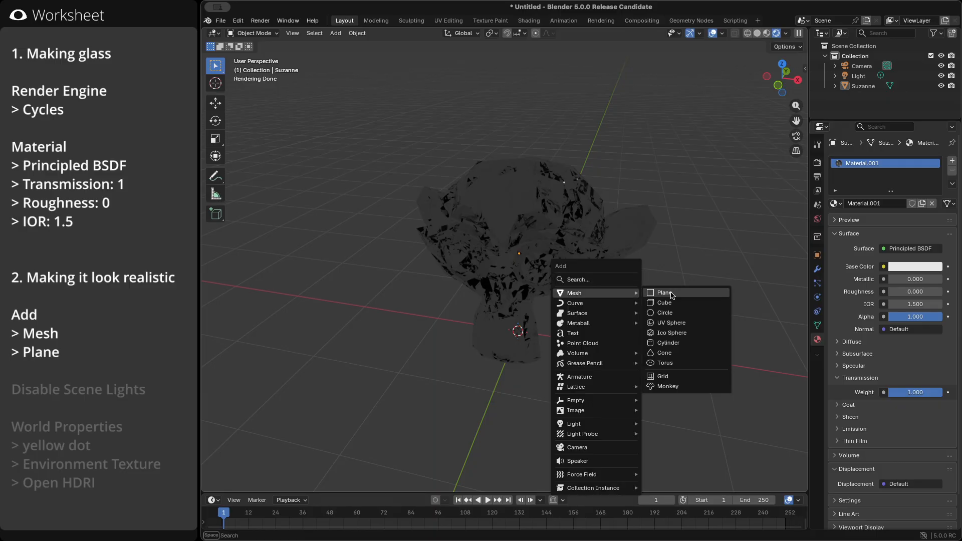
Add a 20 m mesh plane as a floor beneath Suzanne
{"action": "left_click", "coordinate": [664, 292]}
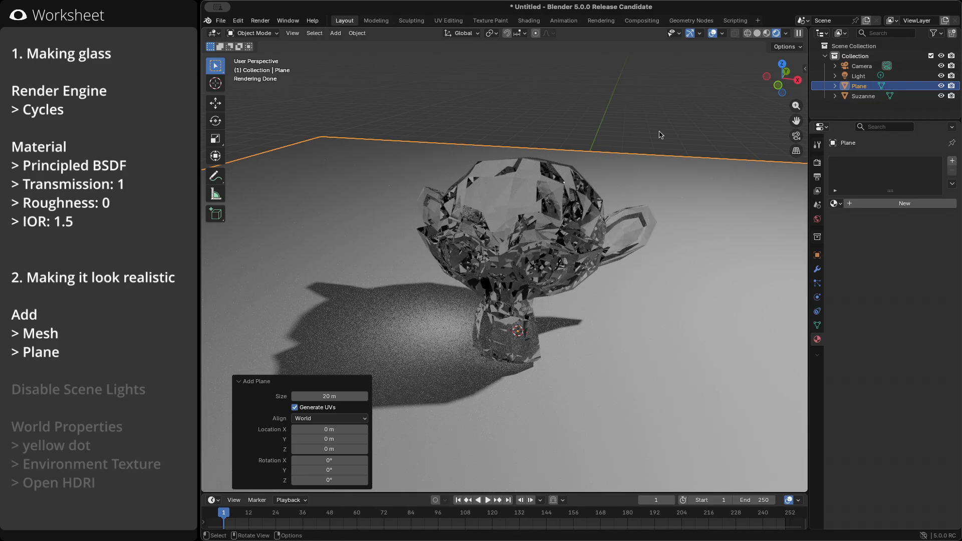
{"action": "left_click", "coordinate": [678, 324]}
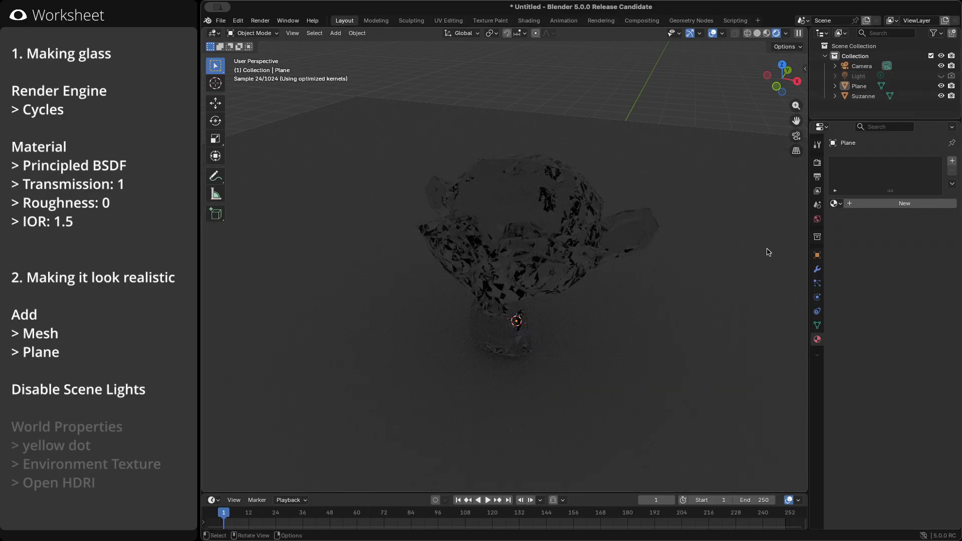
Drive the World colour from an Environment Texture node
{"action": "left_click", "coordinate": [816, 219]}
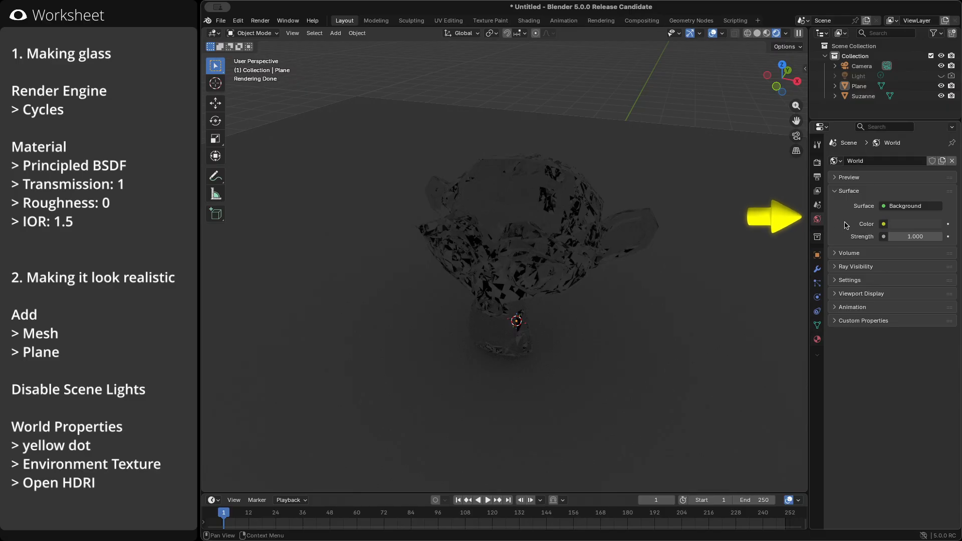
{"action": "left_click", "coordinate": [883, 223]}
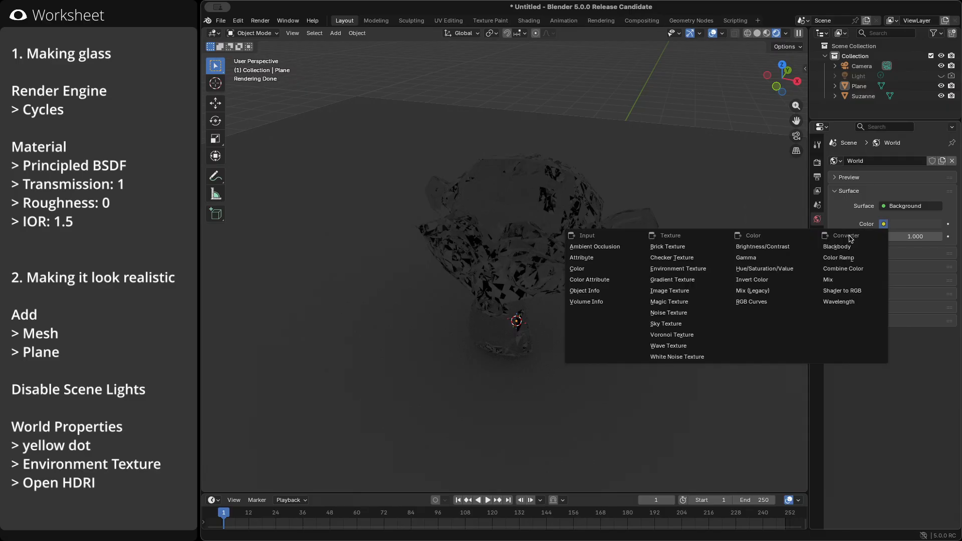
{"action": "left_click", "coordinate": [677, 268]}
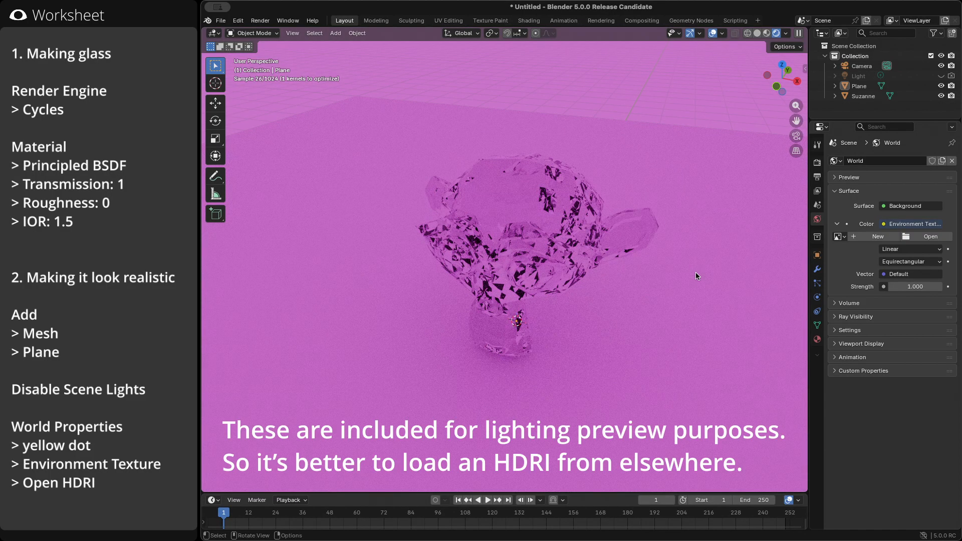
{"action": "mouse_move", "coordinate": [763, 275]}
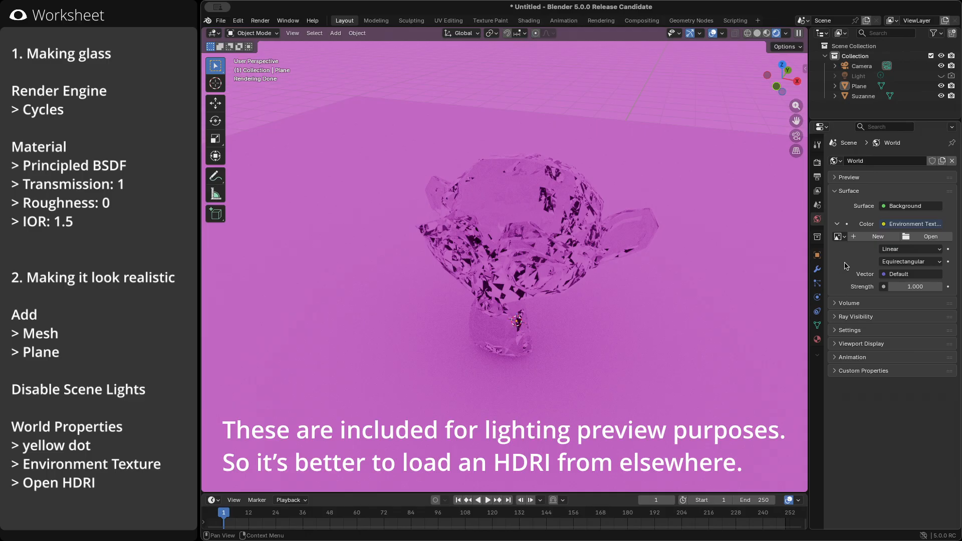
Load the built-in studio.exr HDRI as the environment image, then browse the bundled HDRIs again
{"action": "left_click", "coordinate": [928, 236]}
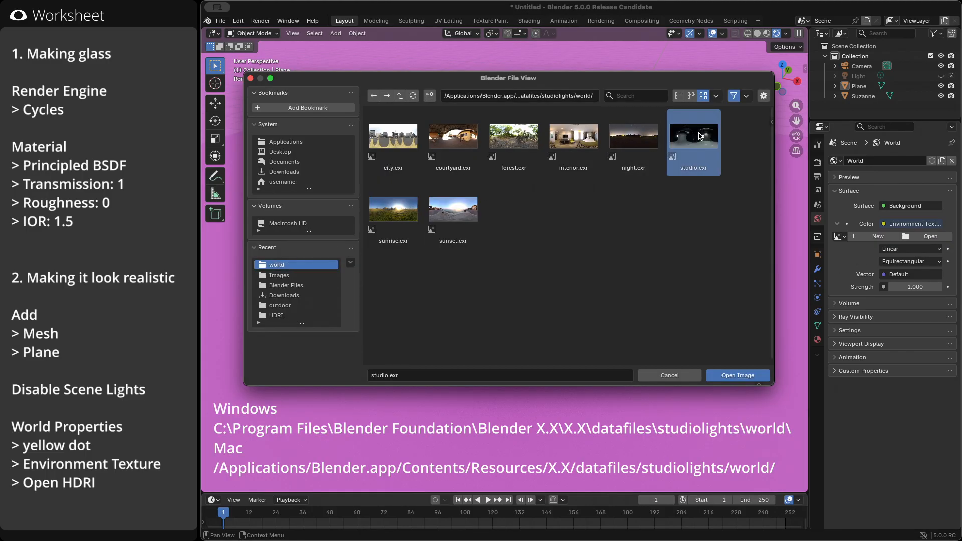
{"action": "left_click", "coordinate": [737, 375]}
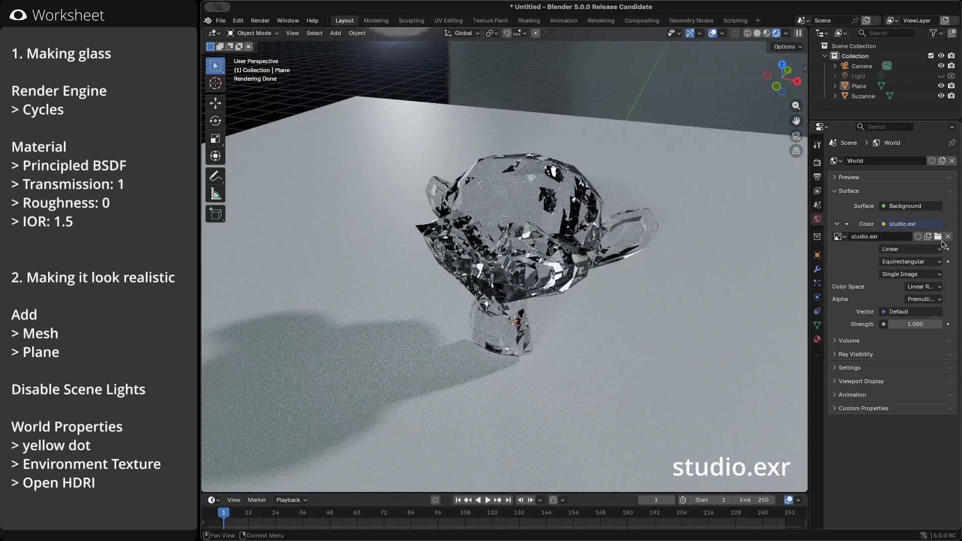
{"action": "left_click", "coordinate": [937, 237]}
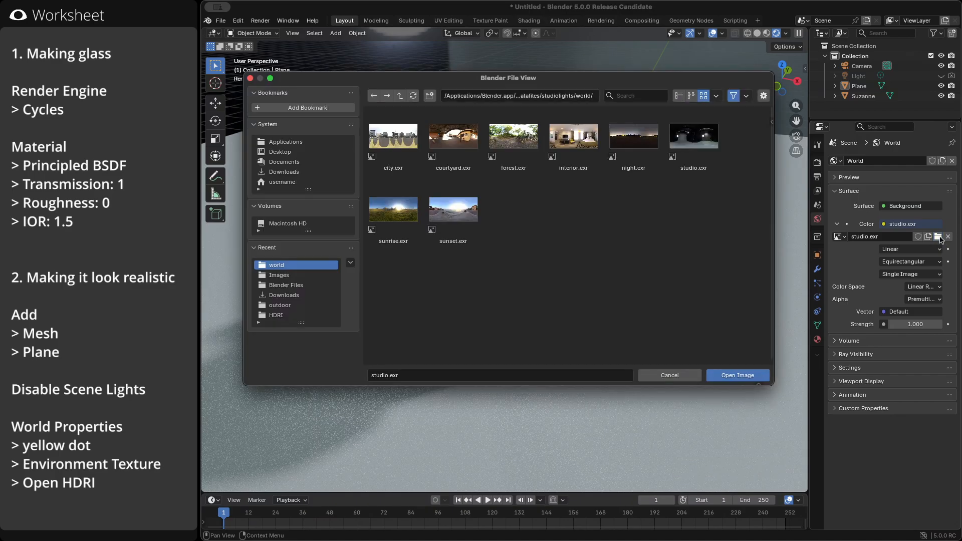